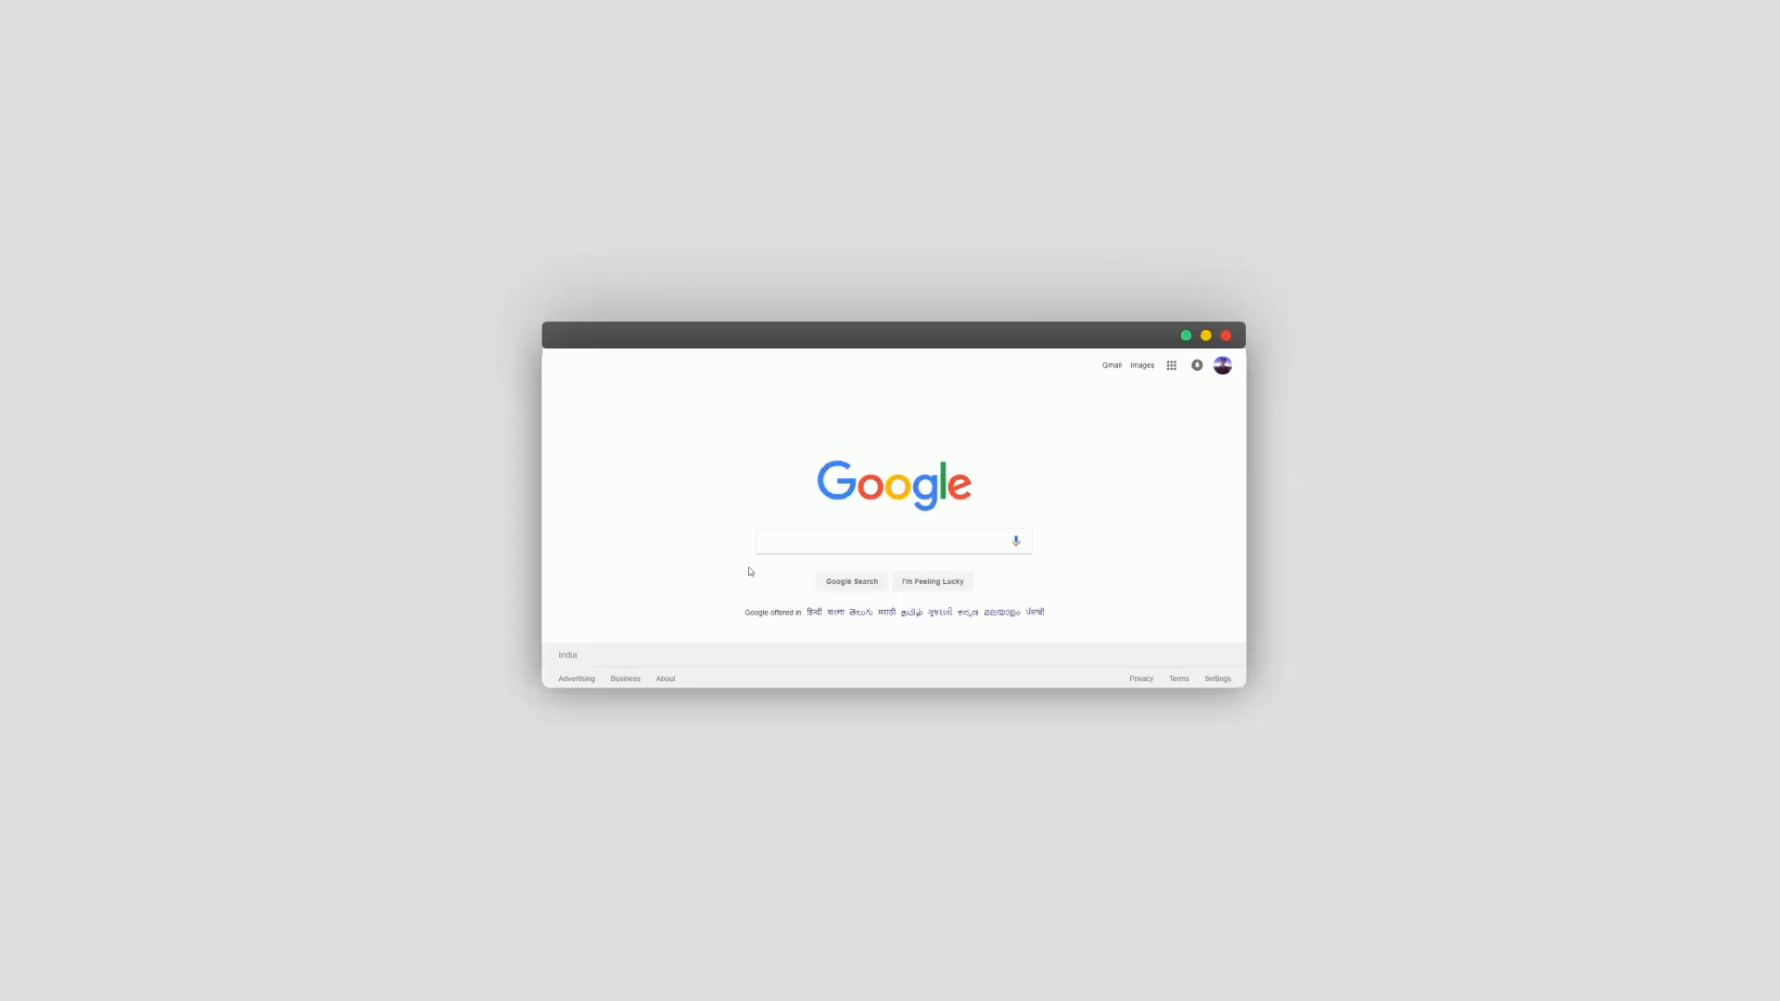
Step: Search Google for "facial keypoint datse" to find a facial keypoint dataset
type("facial keypoint datse")
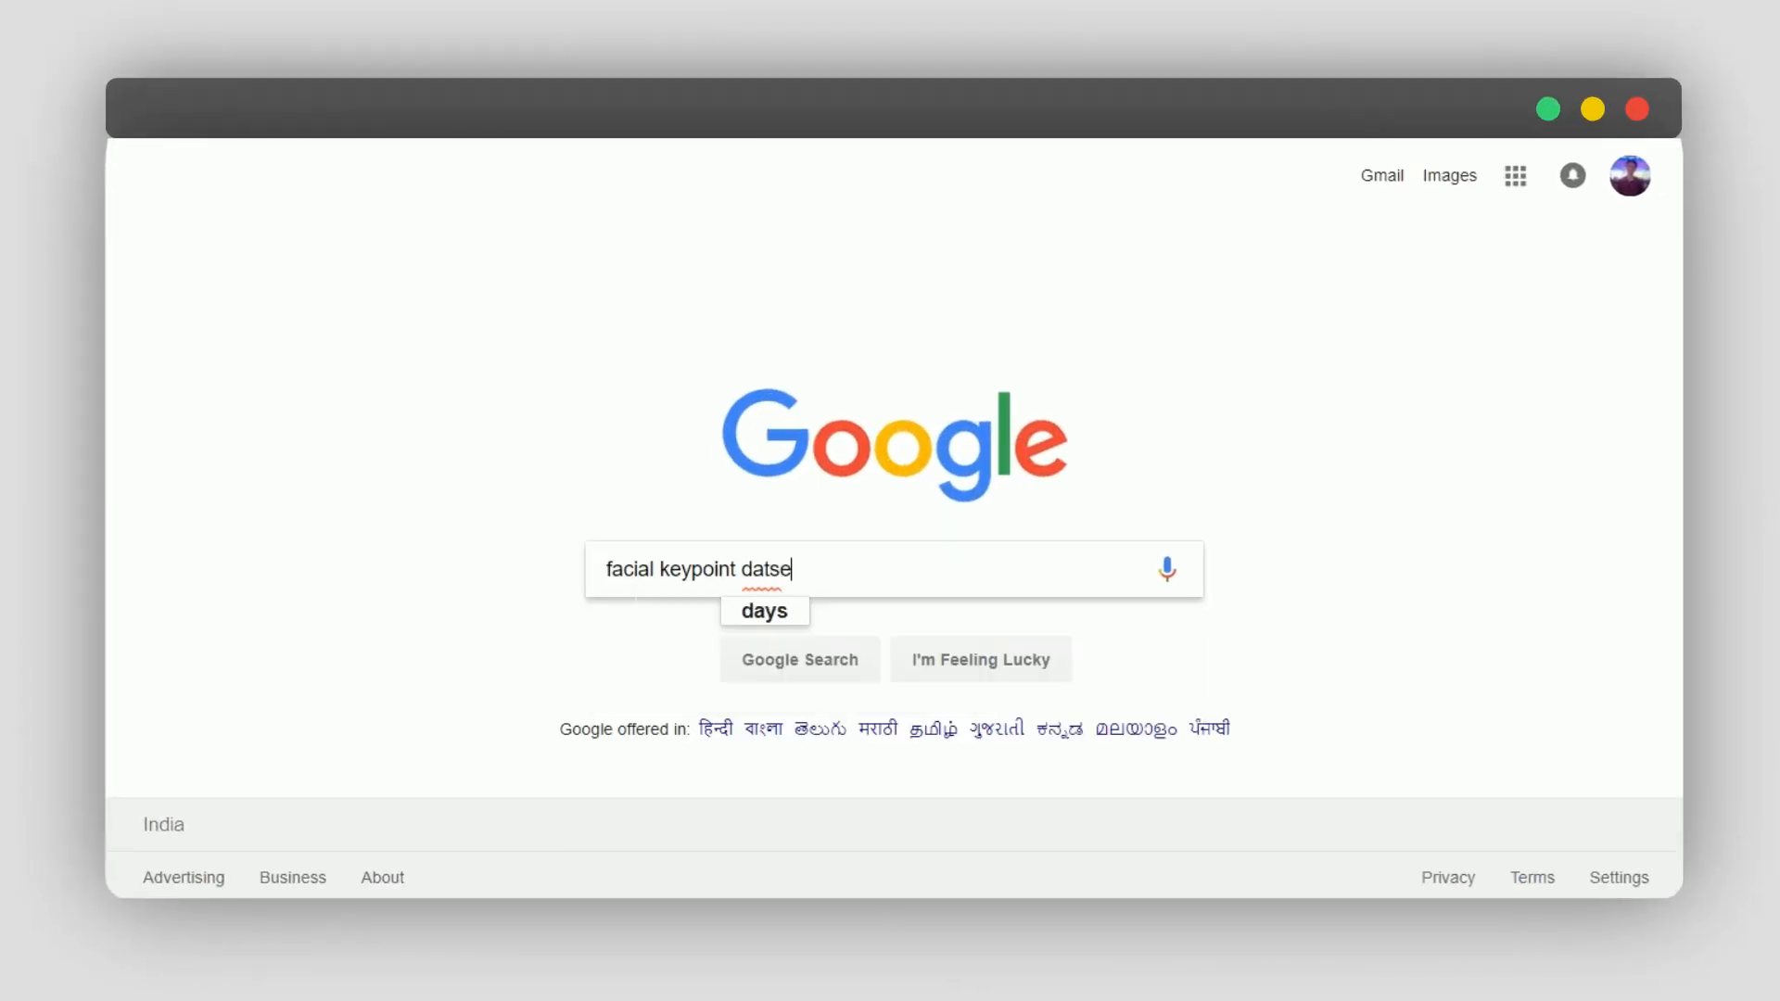
key("Return")
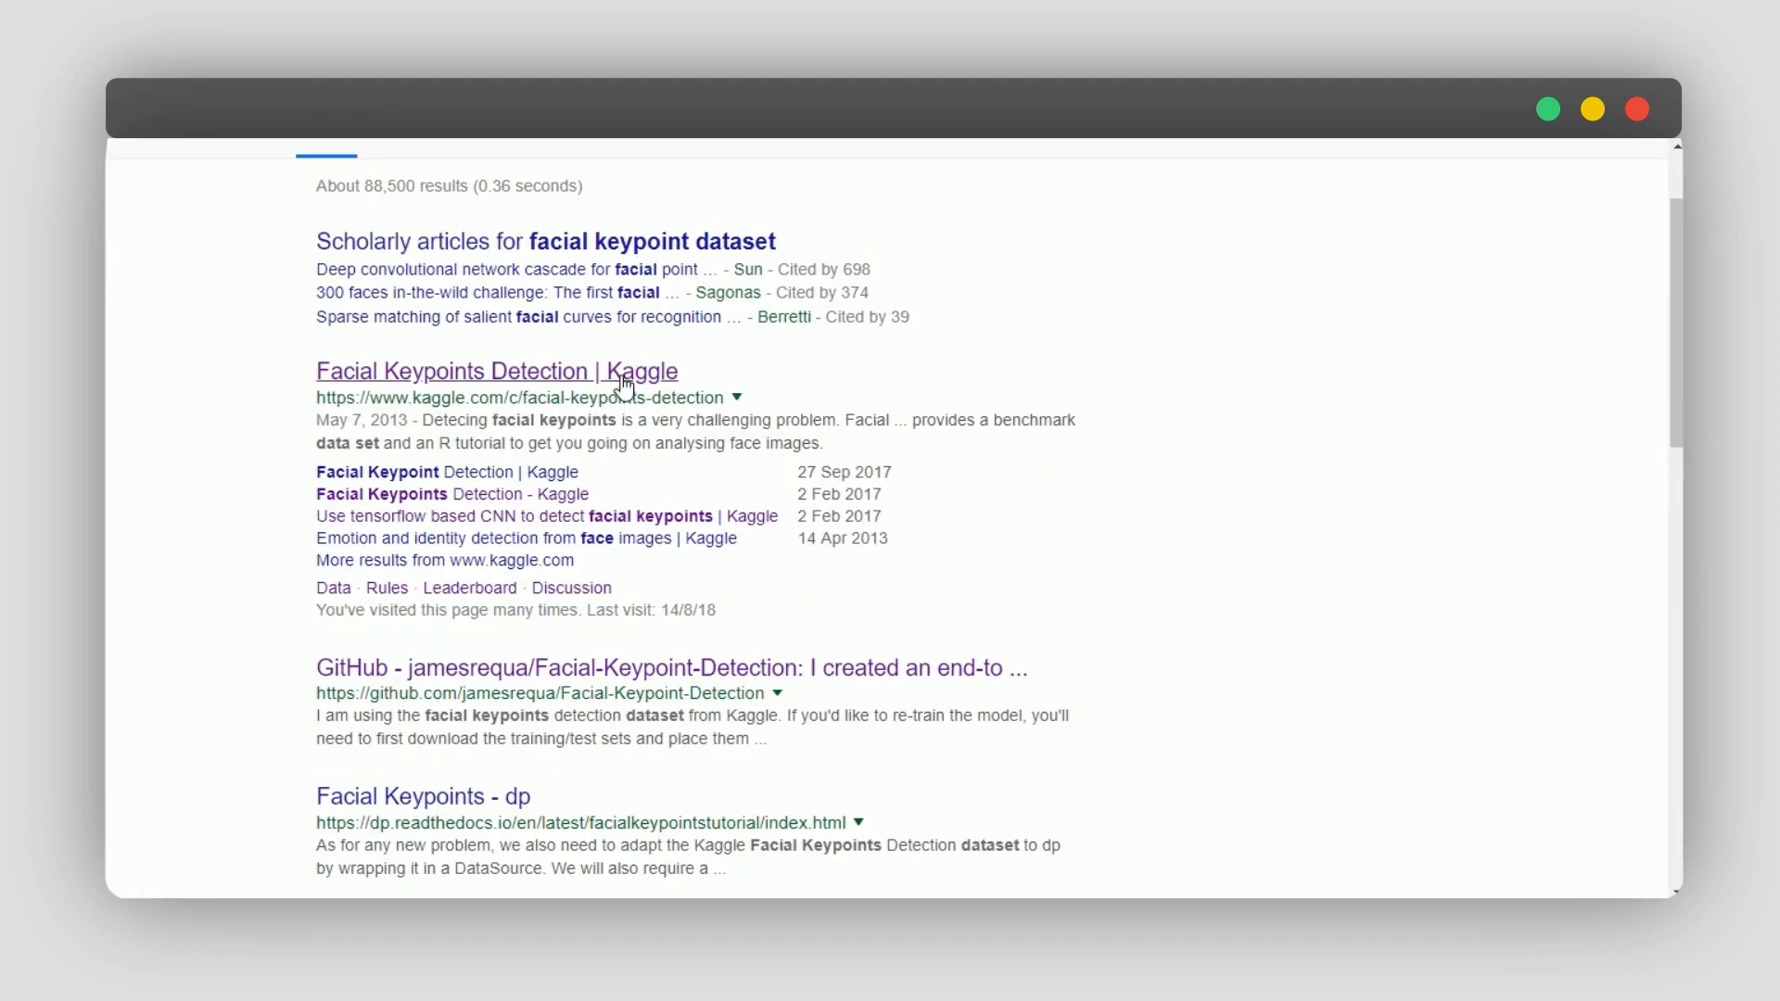
Step: From the results, reach the Kaggle Facial Keypoints Detection competition's Data tab listing its files
left_click(497, 371)
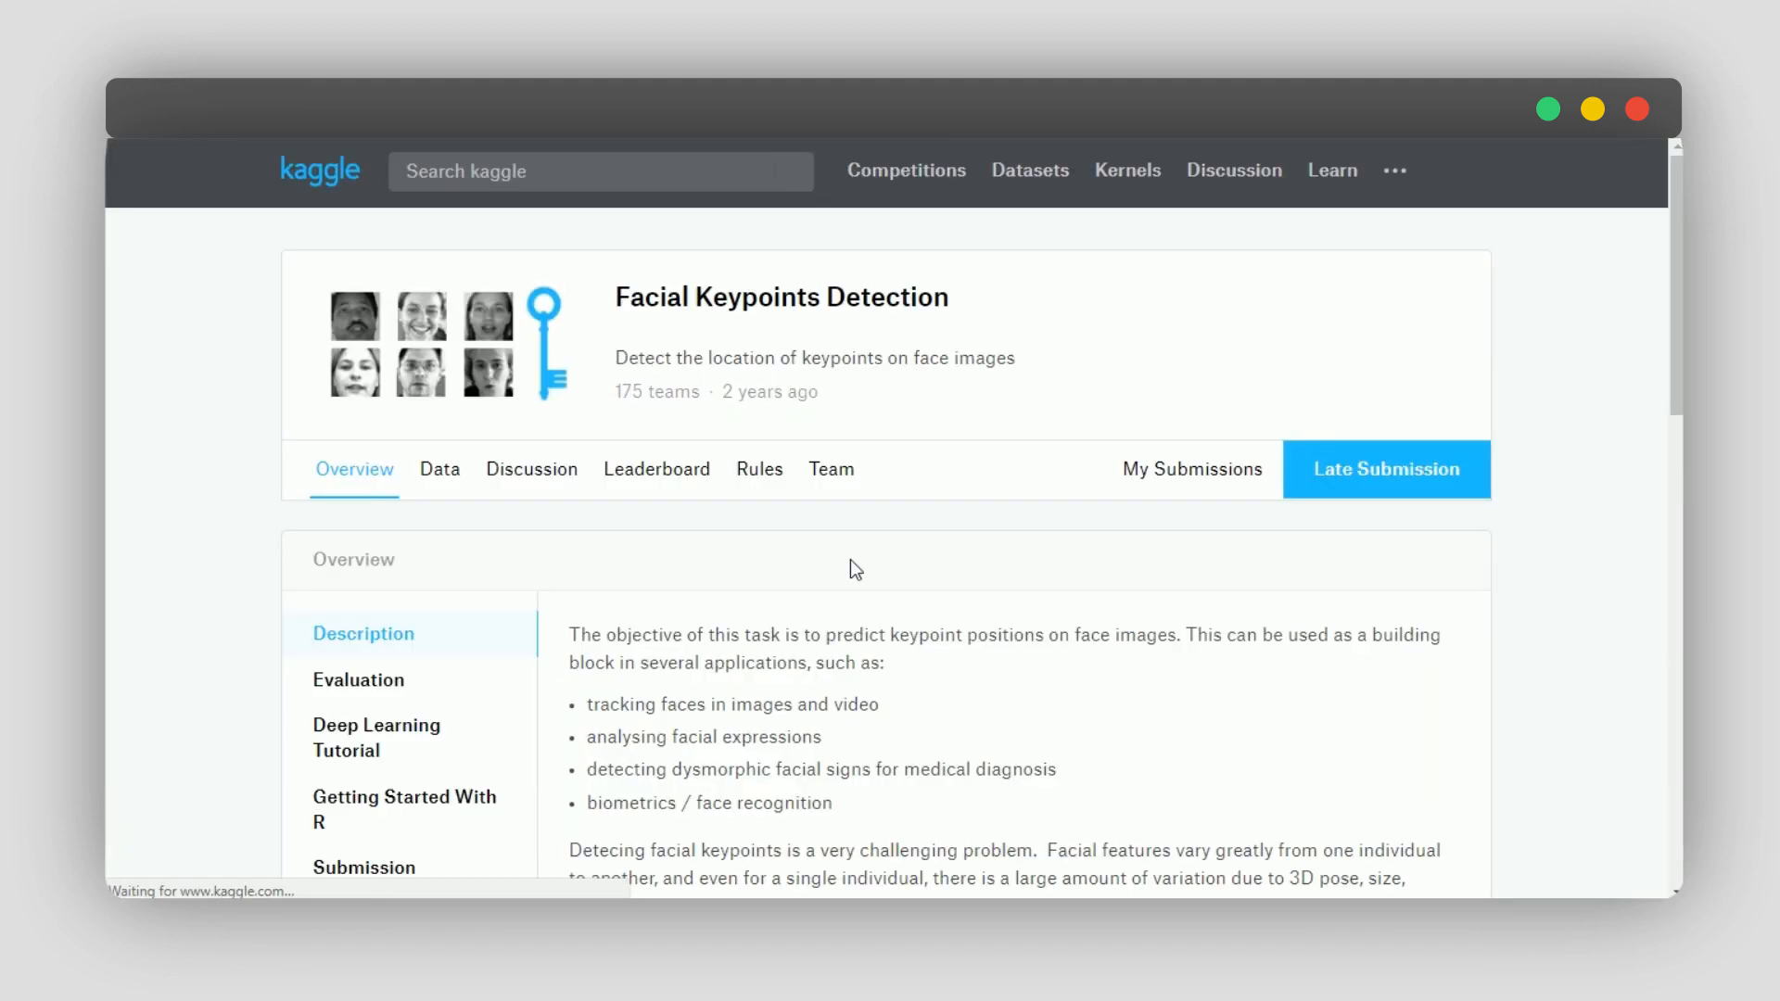
left_click(439, 469)
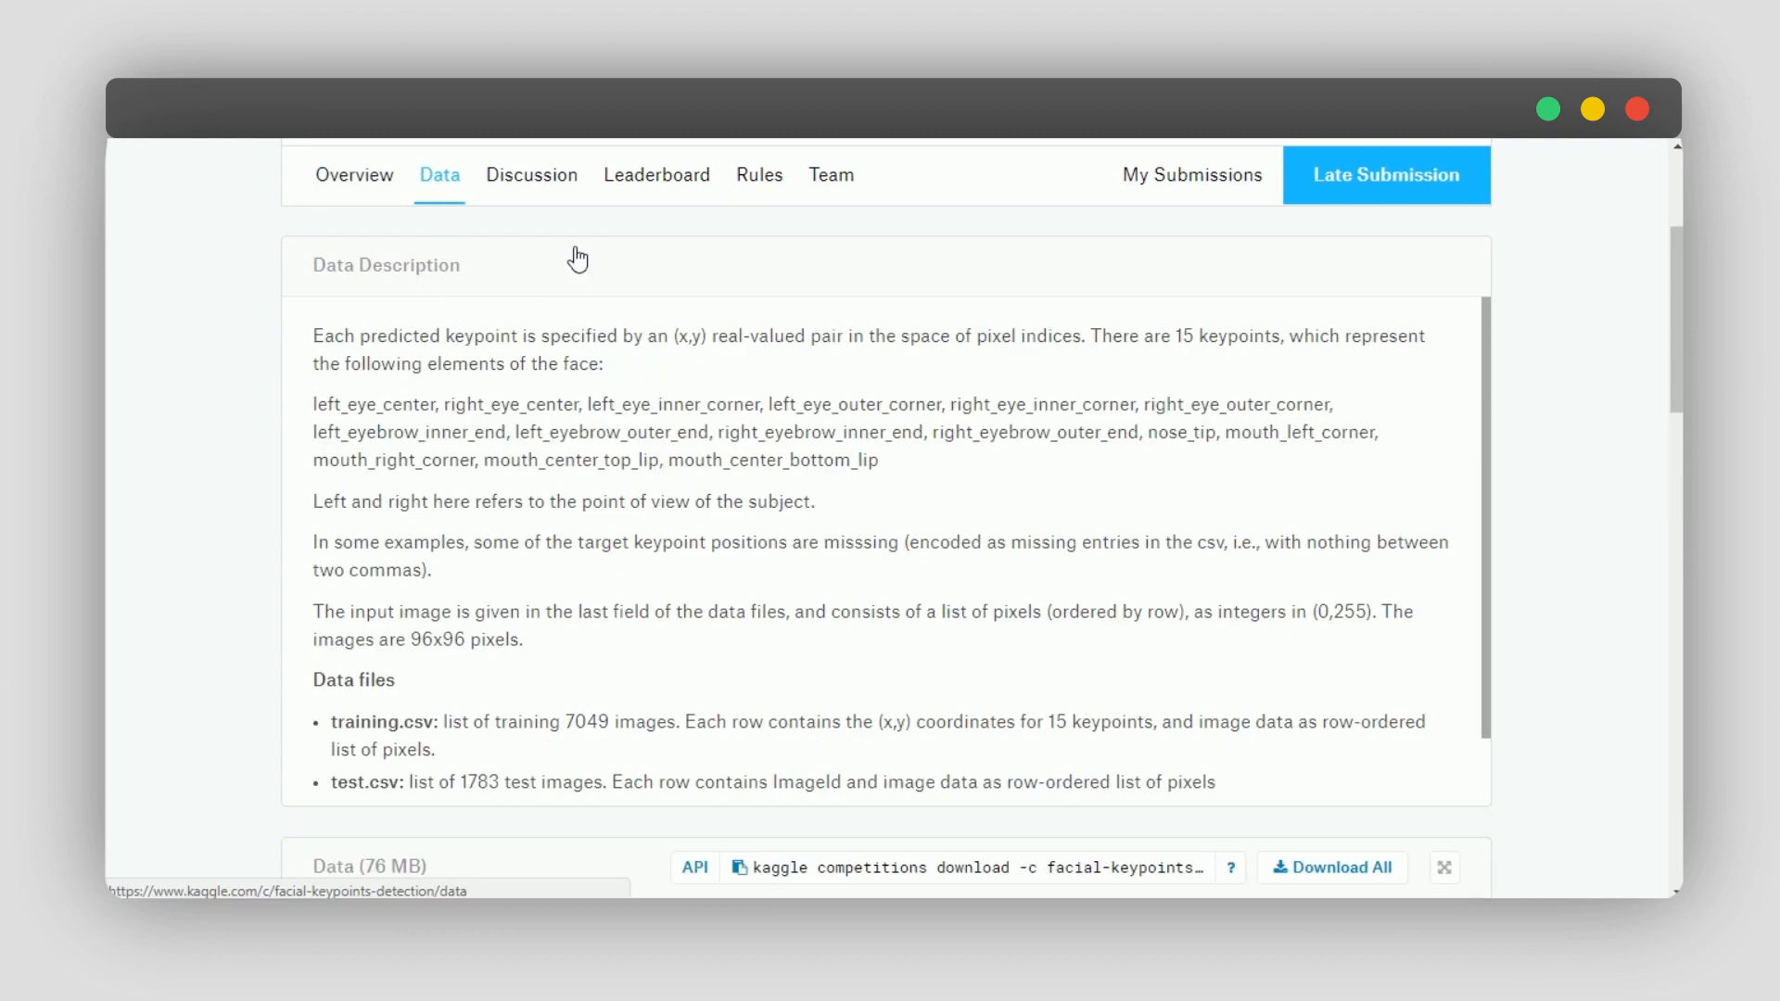
scroll("down", 3)
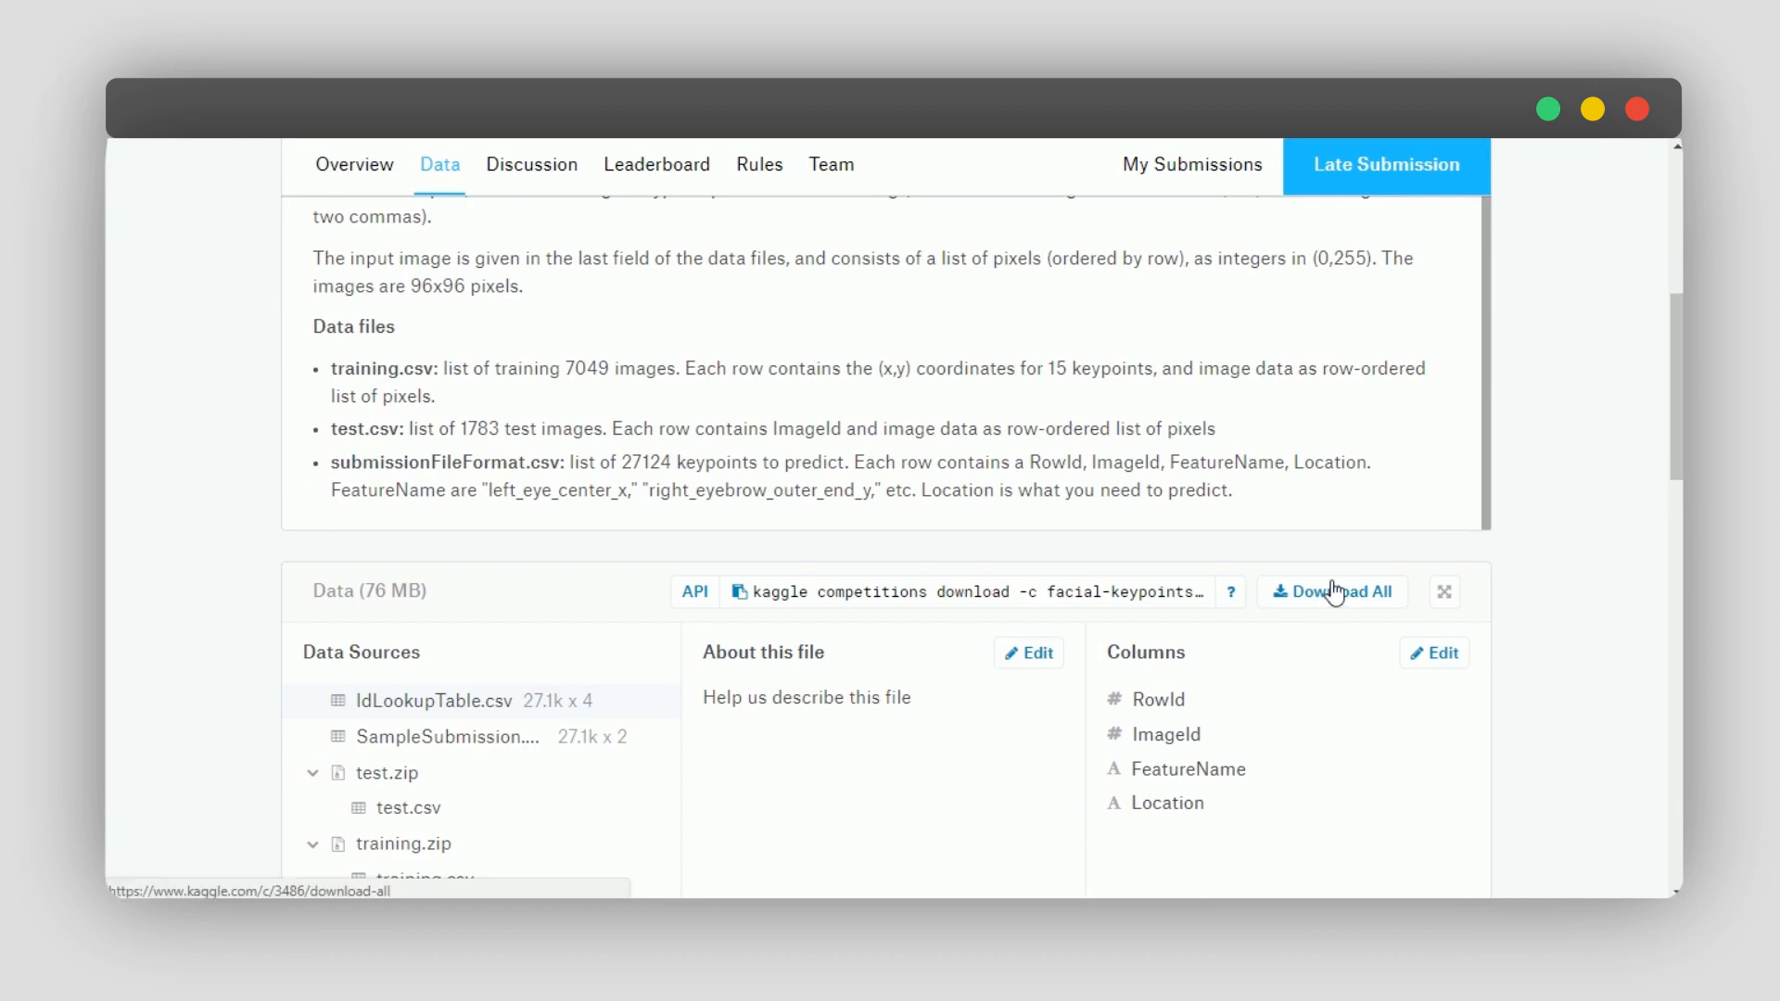